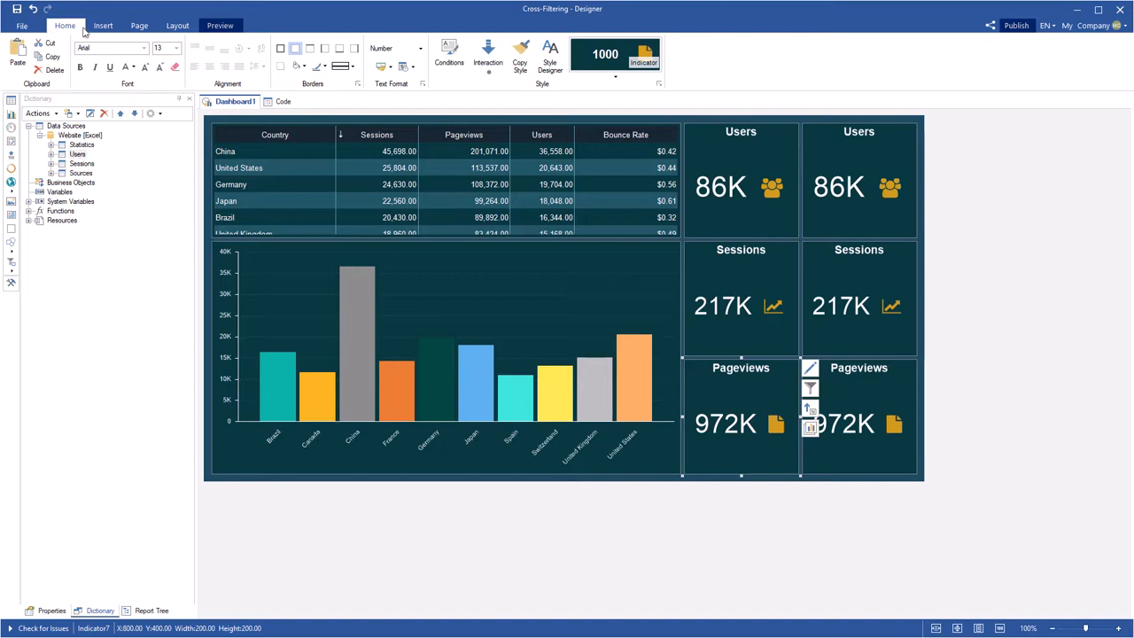
Inspect the data returned by the query and close the data view.
left_click(81, 163)
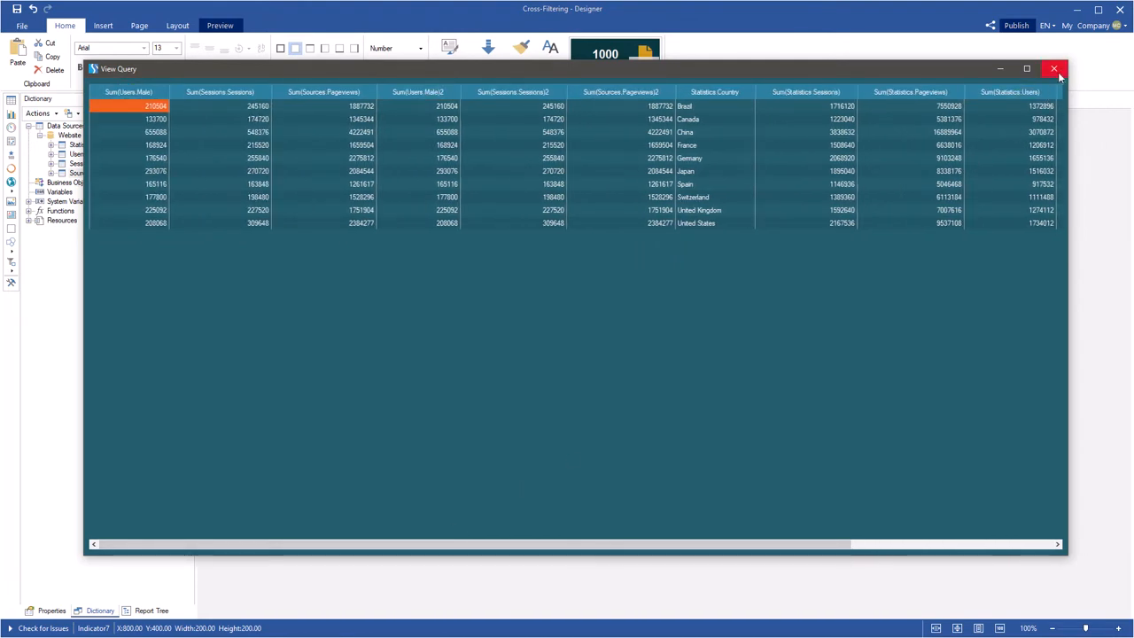
left_click(1054, 67)
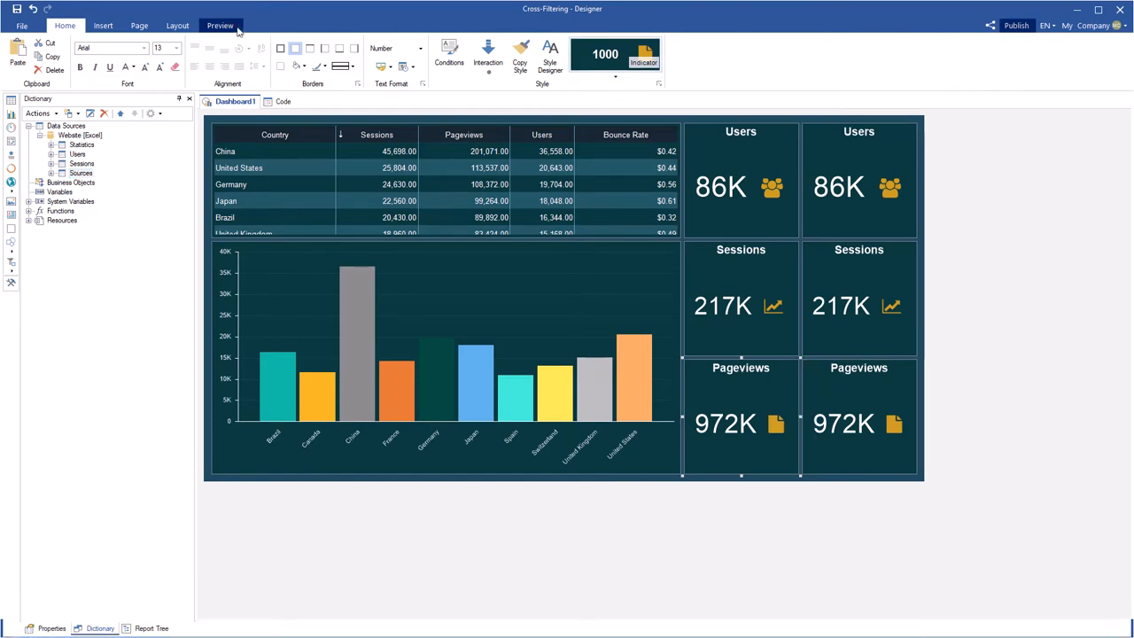
Preview the dashboard, filtering by Germany, France, United Kingdom and Brazil from table and chart.
left_click(220, 25)
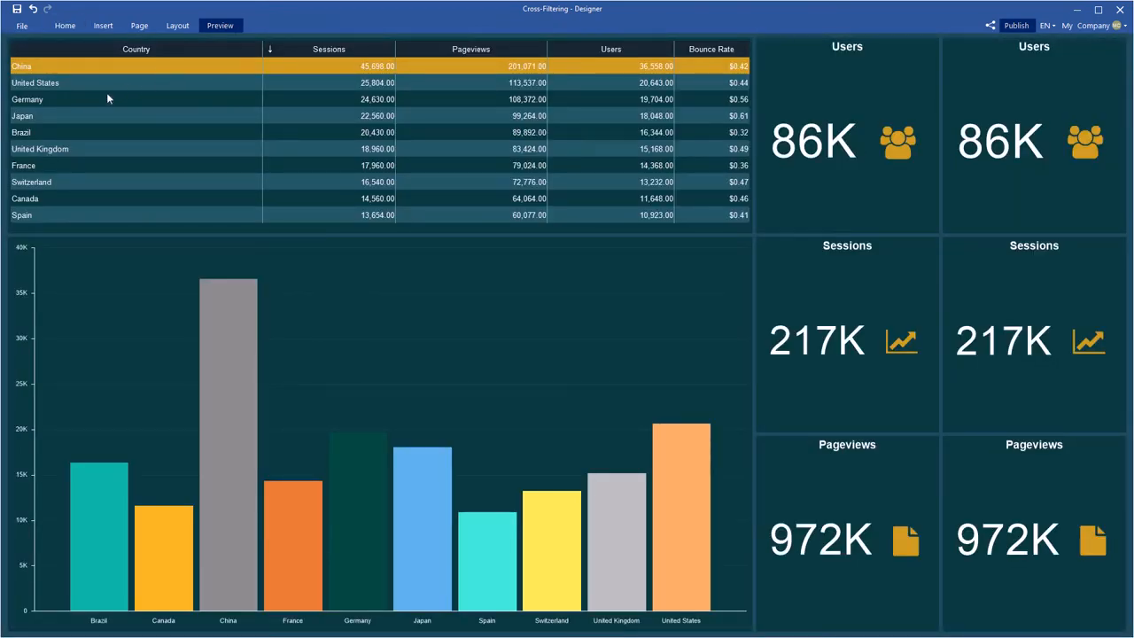
left_click(28, 99)
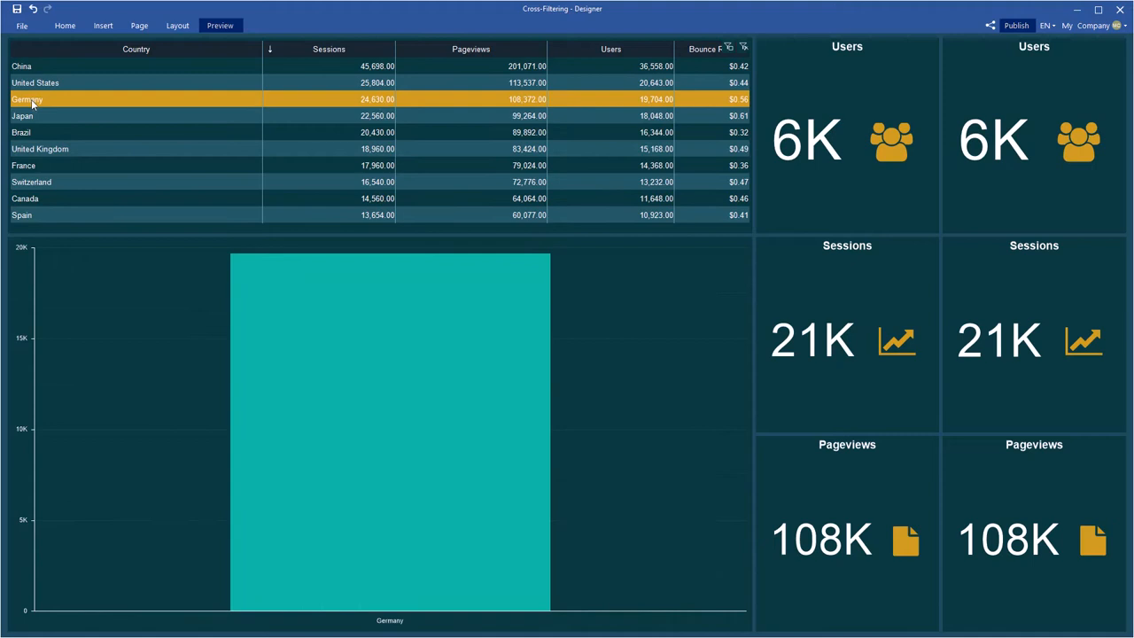
left_click(39, 149)
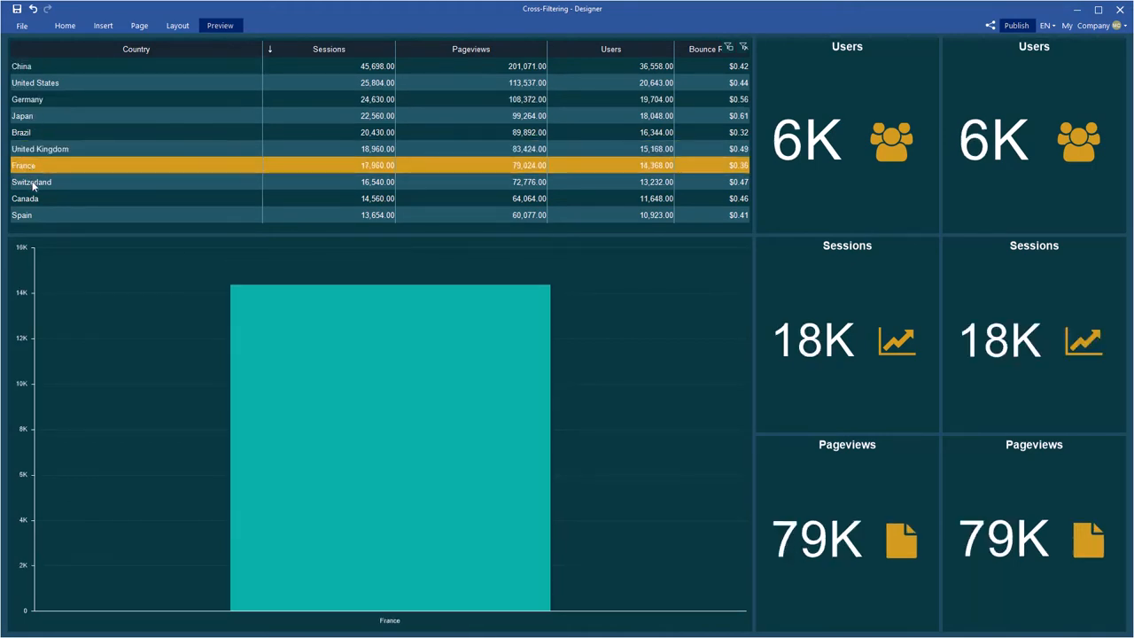
left_click(32, 180)
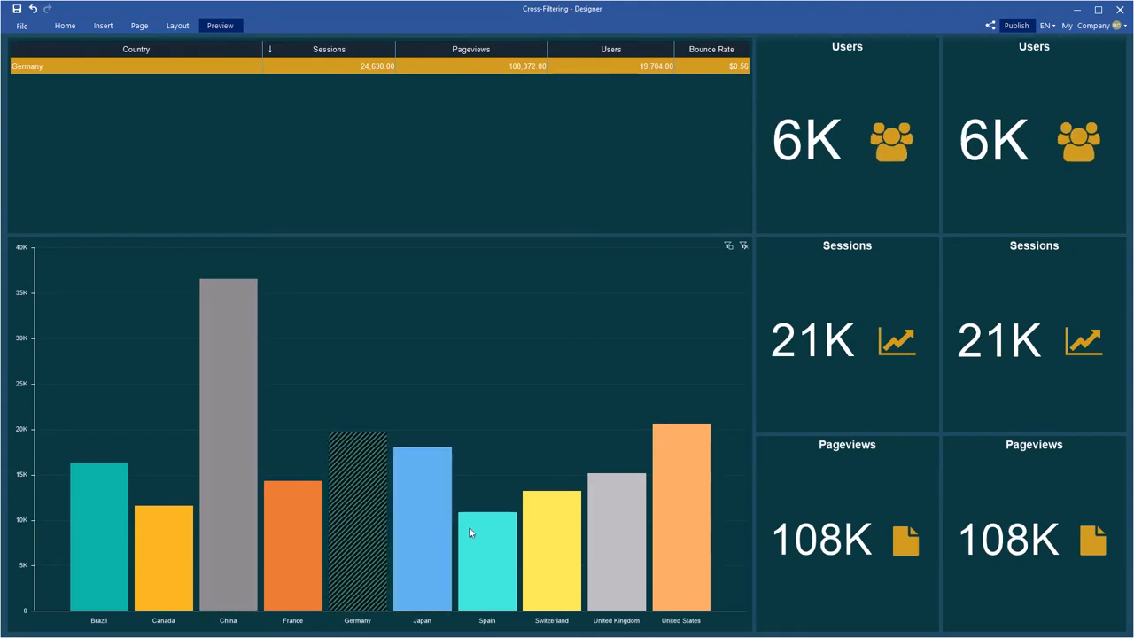
left_click(616, 532)
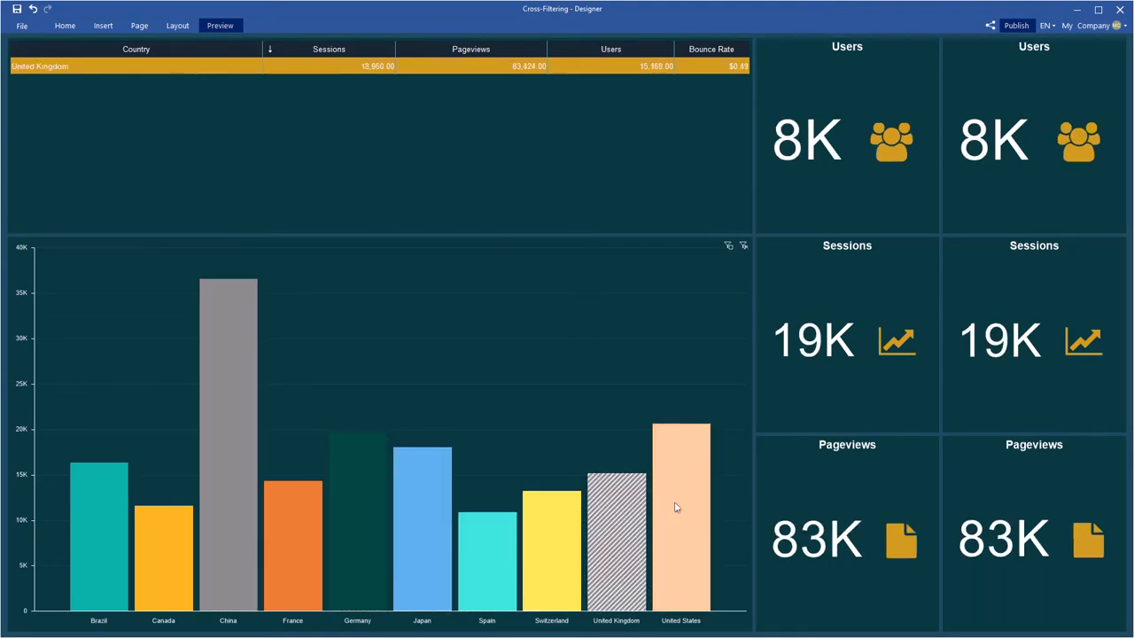
left_click(99, 531)
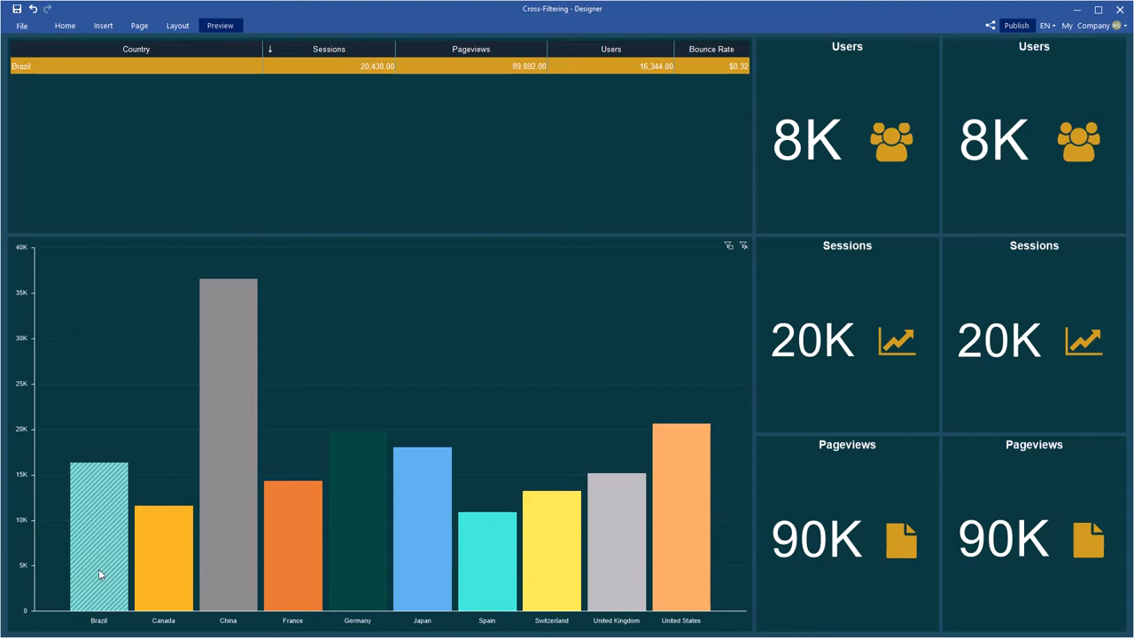
left_click(64, 25)
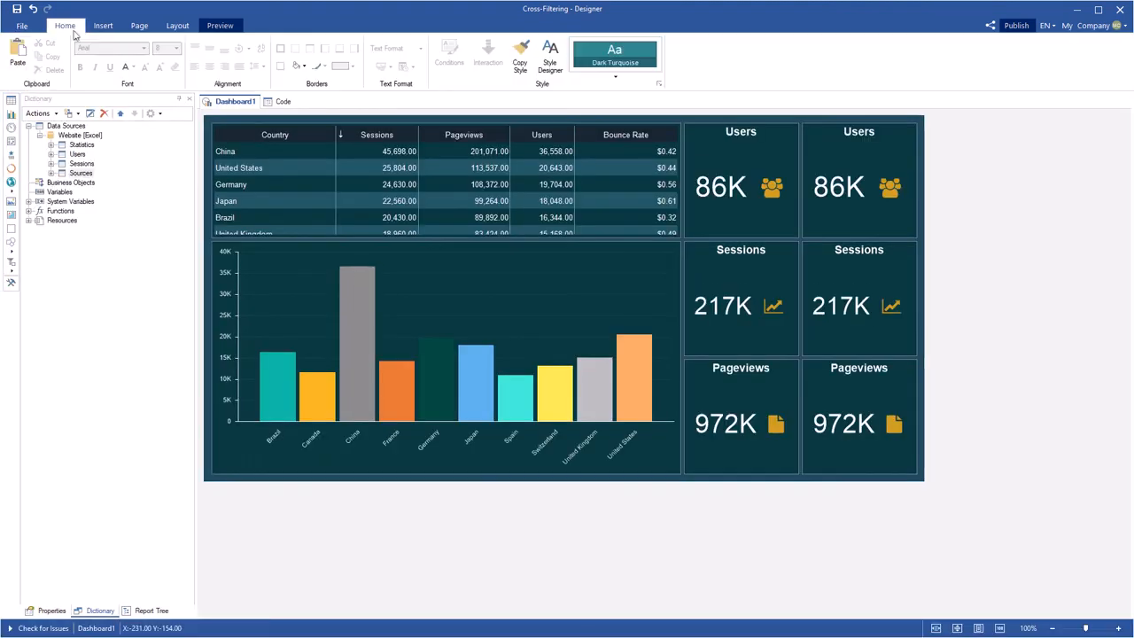
Set Cross-Filtering to False on the right-hand Users indicator and preview the result.
left_click(836, 186)
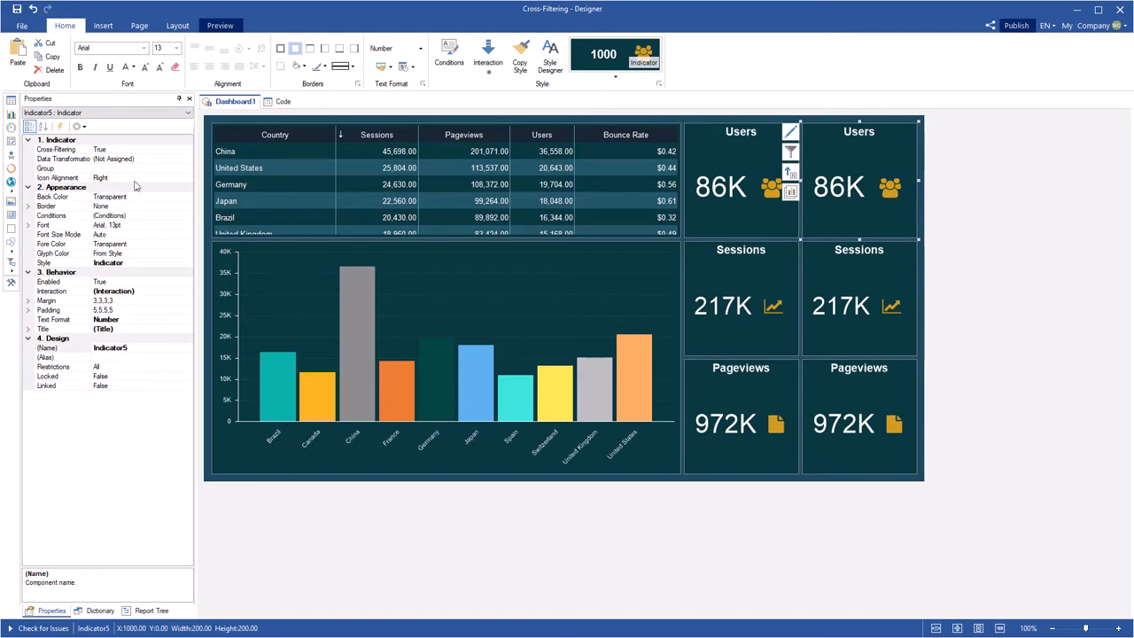
left_click(57, 148)
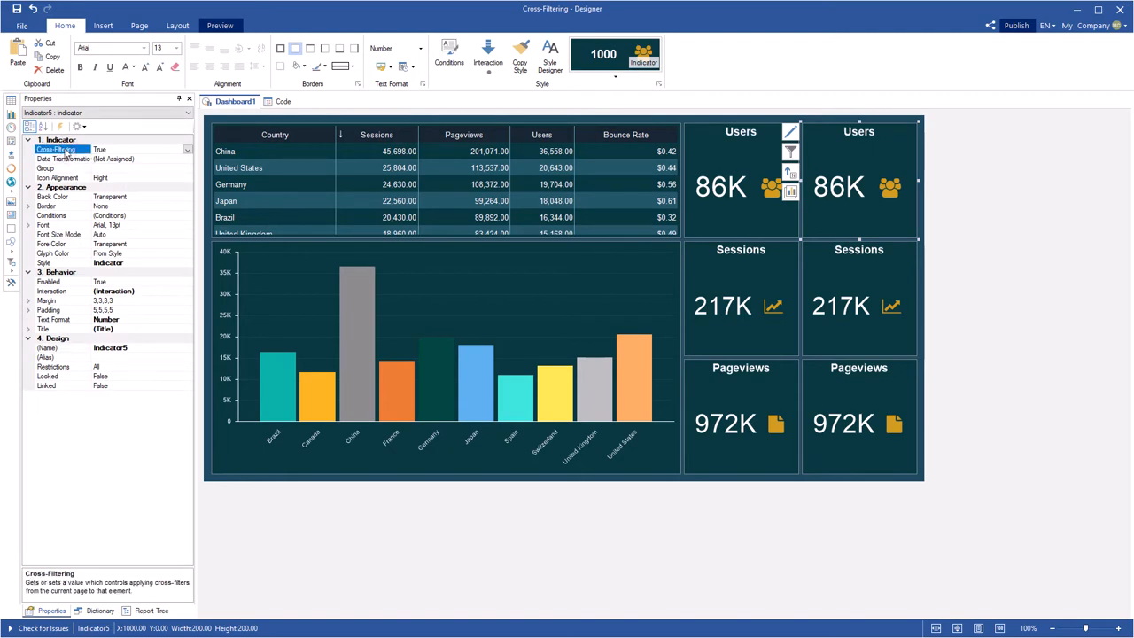
left_click(133, 149)
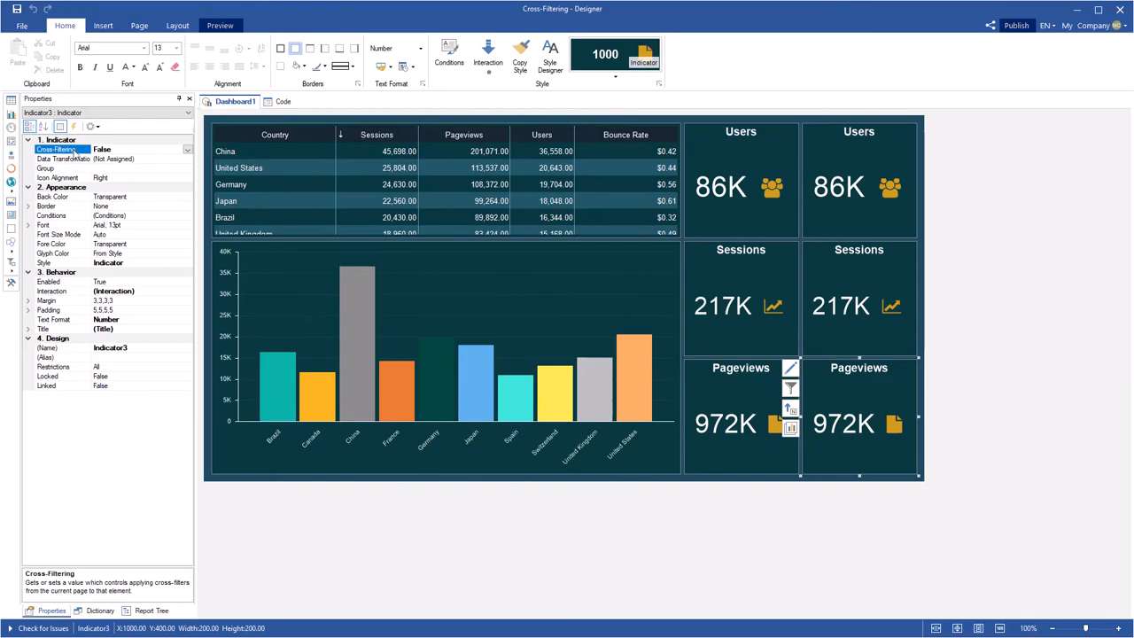
left_click(219, 24)
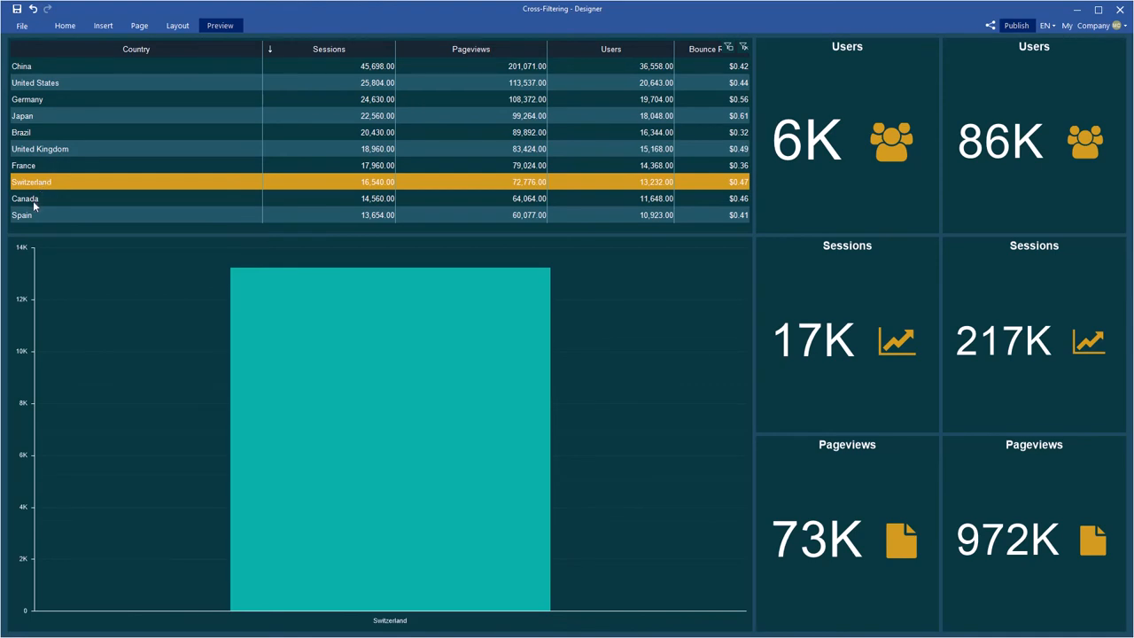
left_click(25, 215)
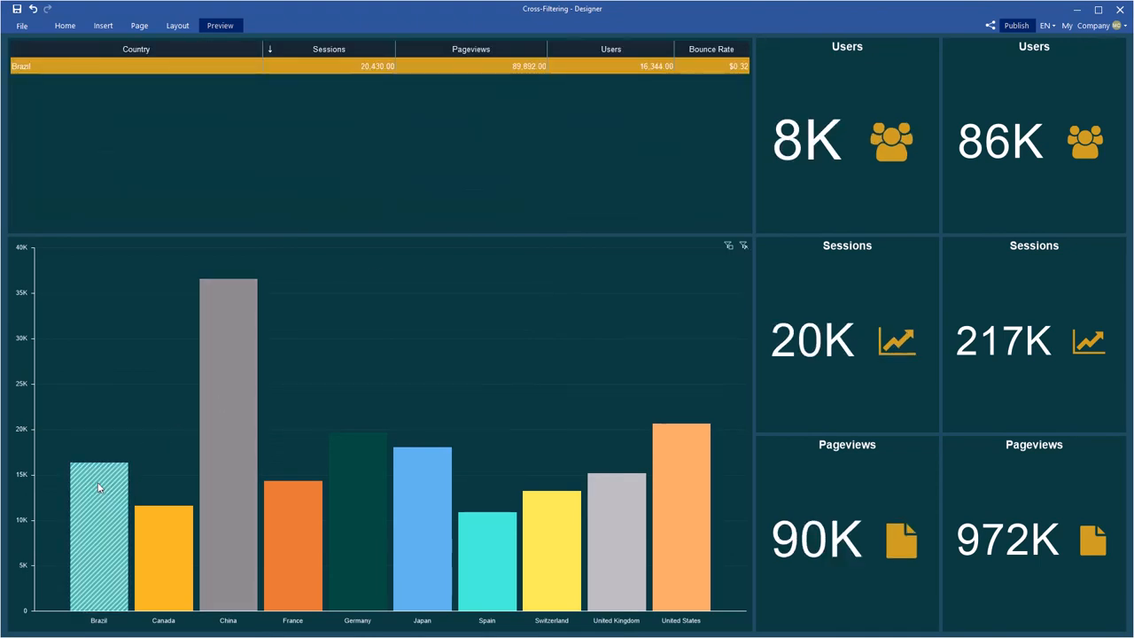
left_click(227, 443)
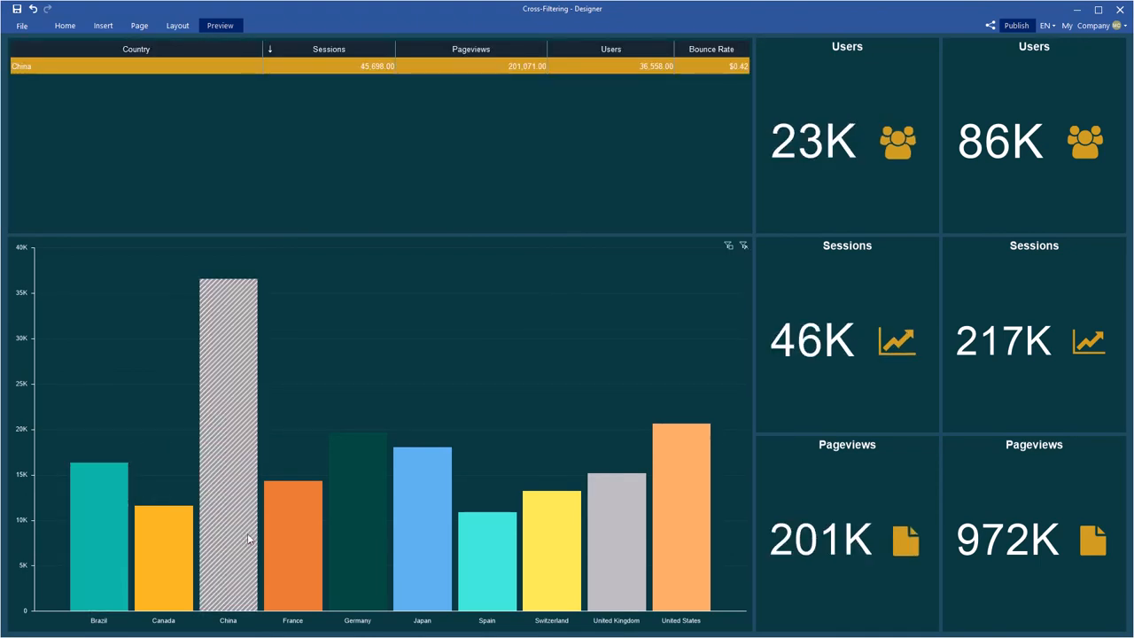
left_click(358, 514)
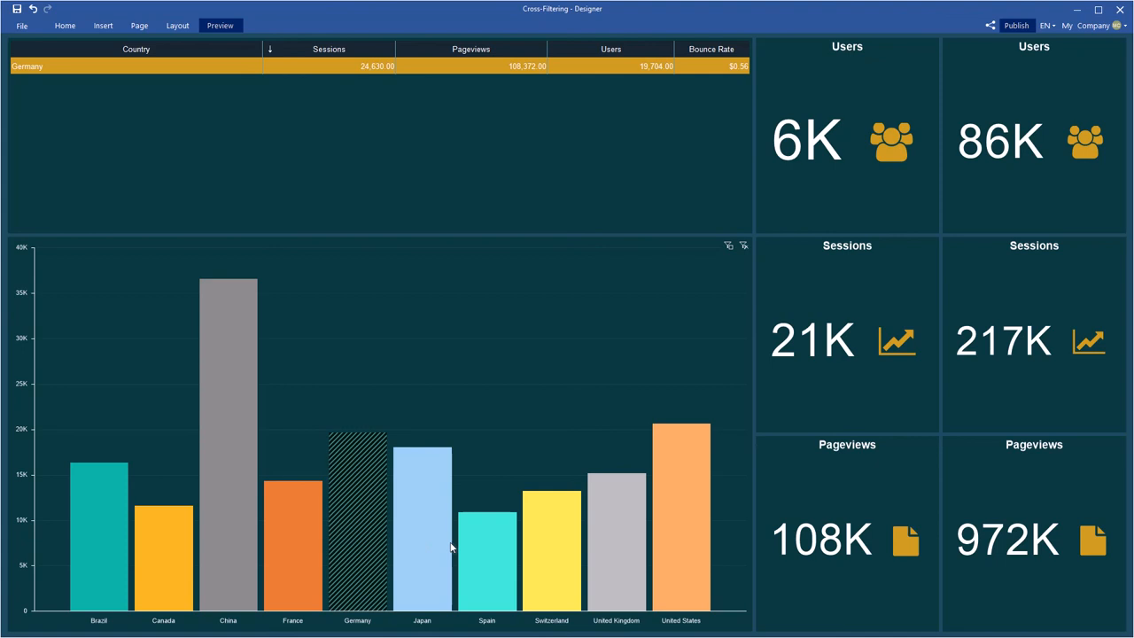
left_click(617, 532)
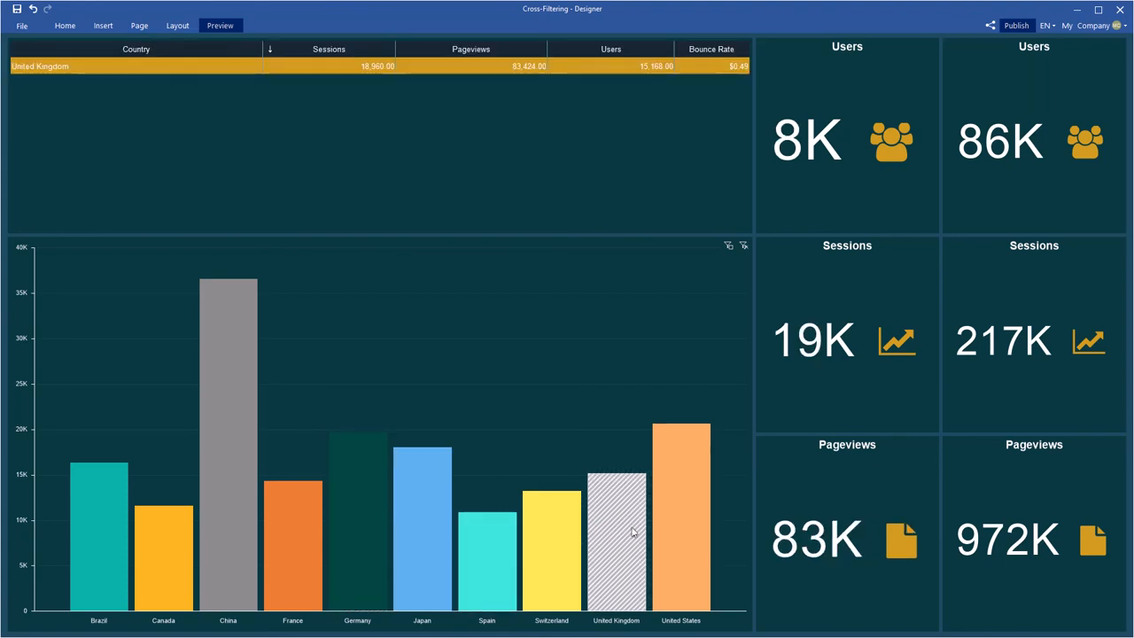
left_click(680, 523)
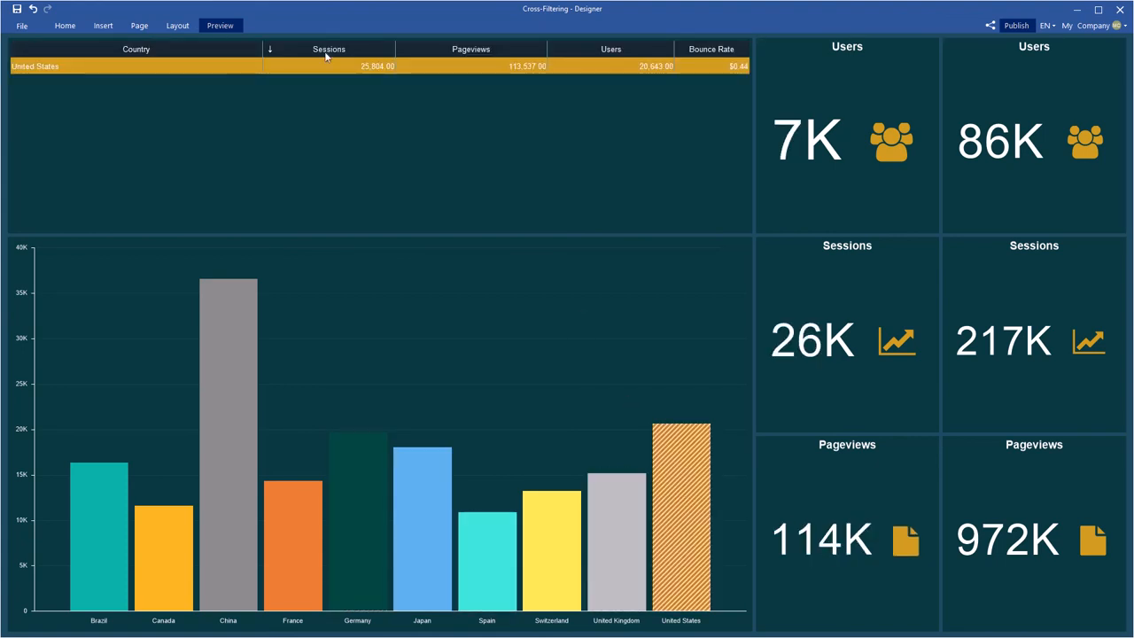